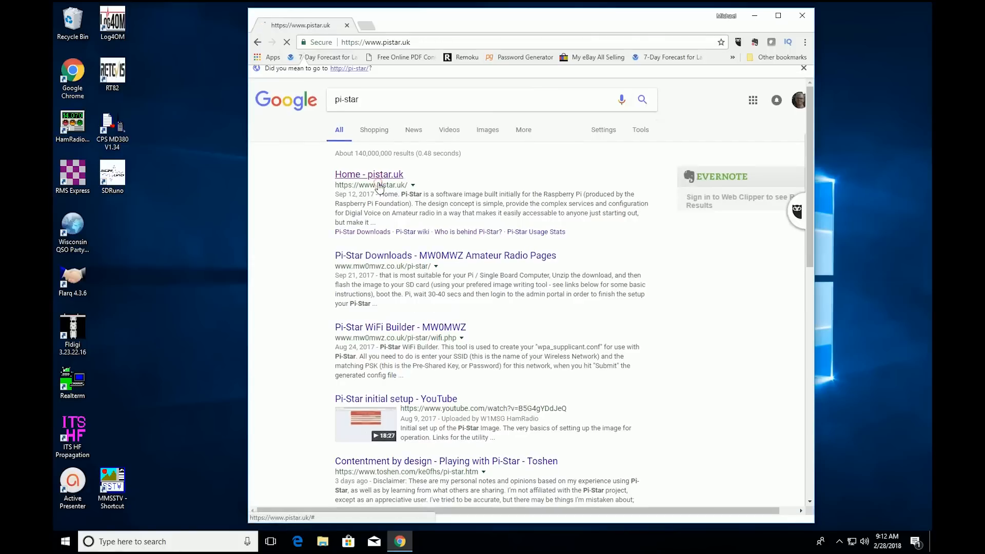
Open the 'Home - pistar.uk' result from the pi-star Google search.
{"action": "left_click", "coordinate": [368, 174]}
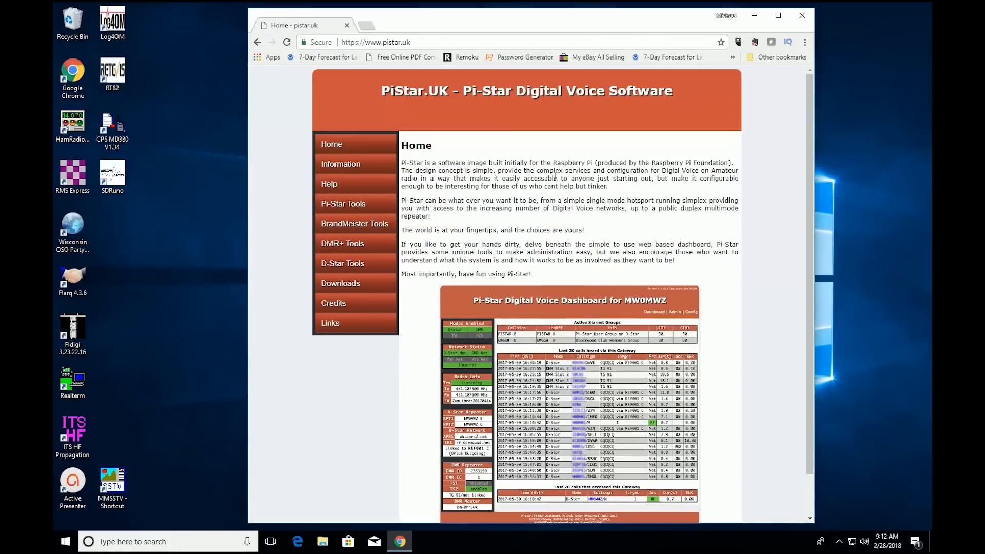